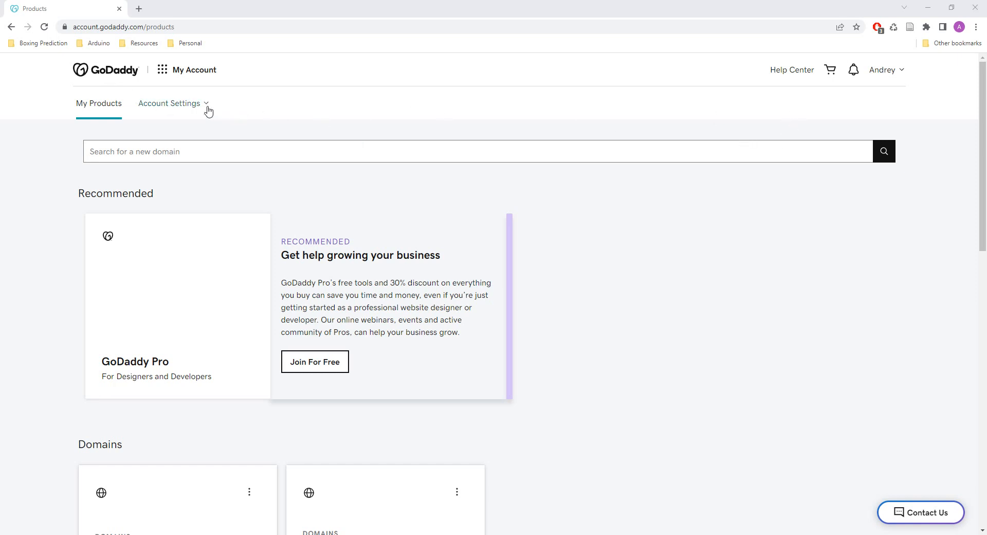
Go to Renewals & Billing from the Account Settings menu.
click(169, 103)
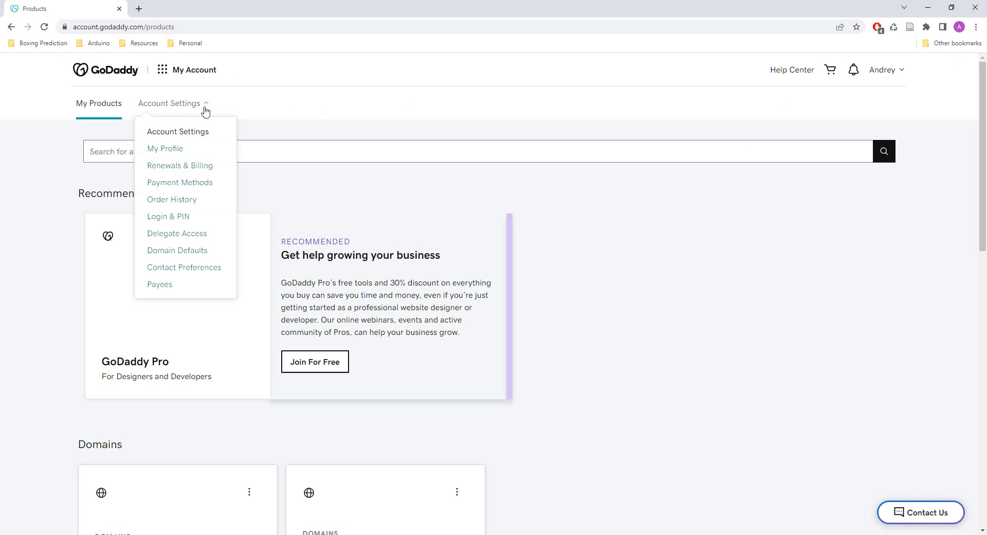
mouse_move(179, 165)
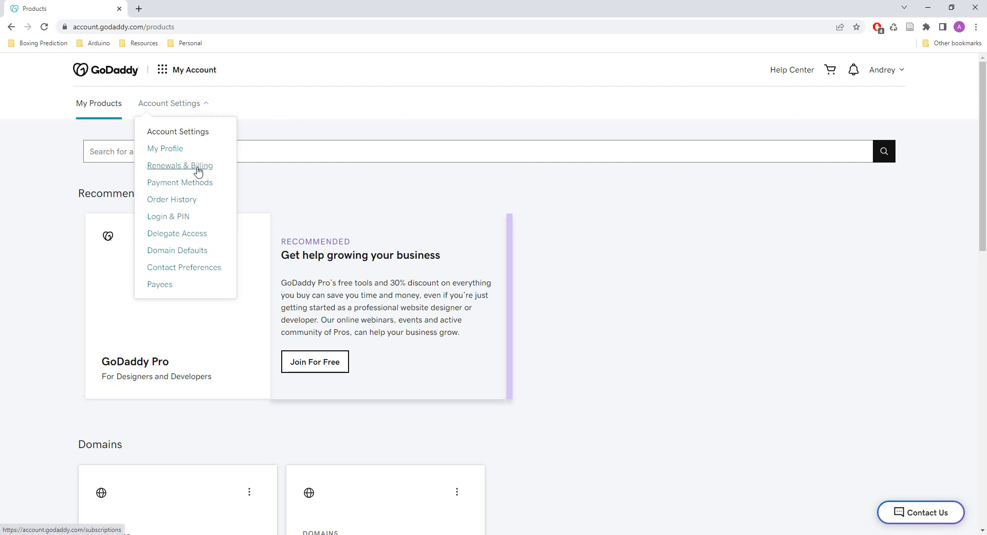
click(180, 165)
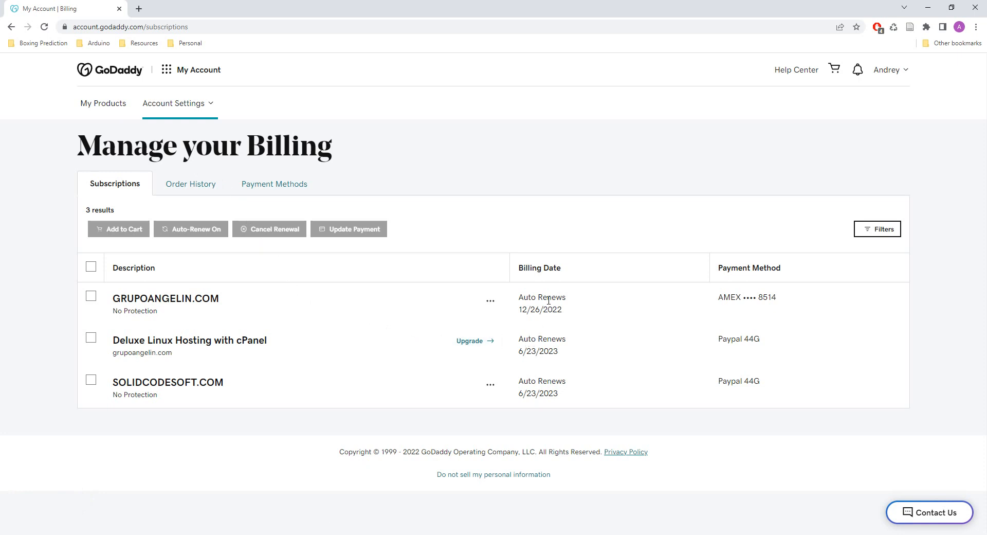
mouse_move(432, 263)
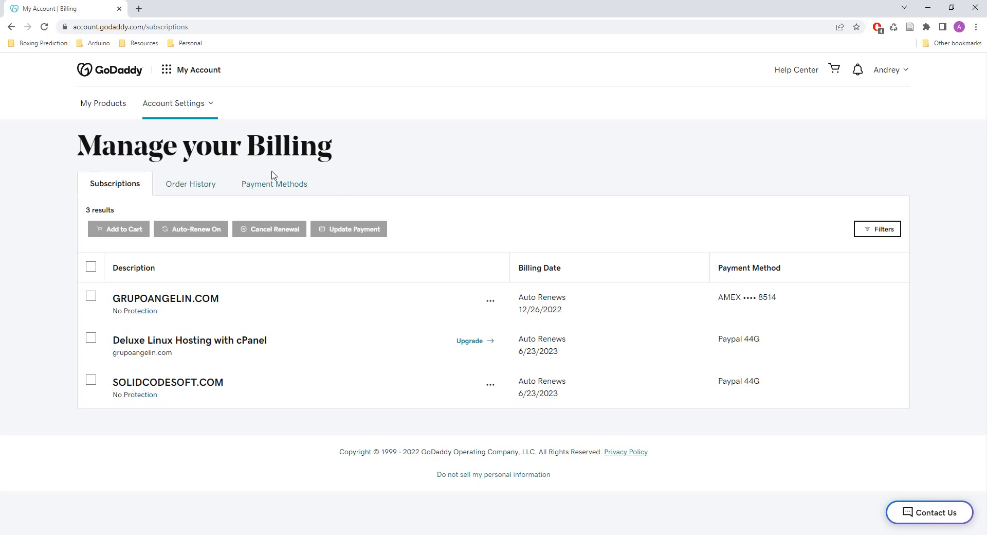
mouse_move(274, 185)
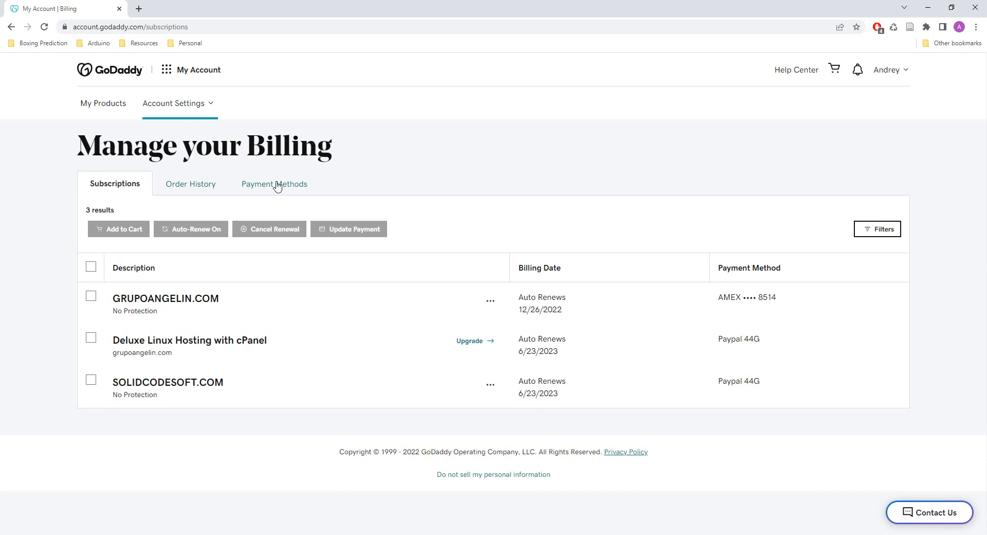
View saved payment methods and start adding PayPal, then close the form unsaved.
click(274, 183)
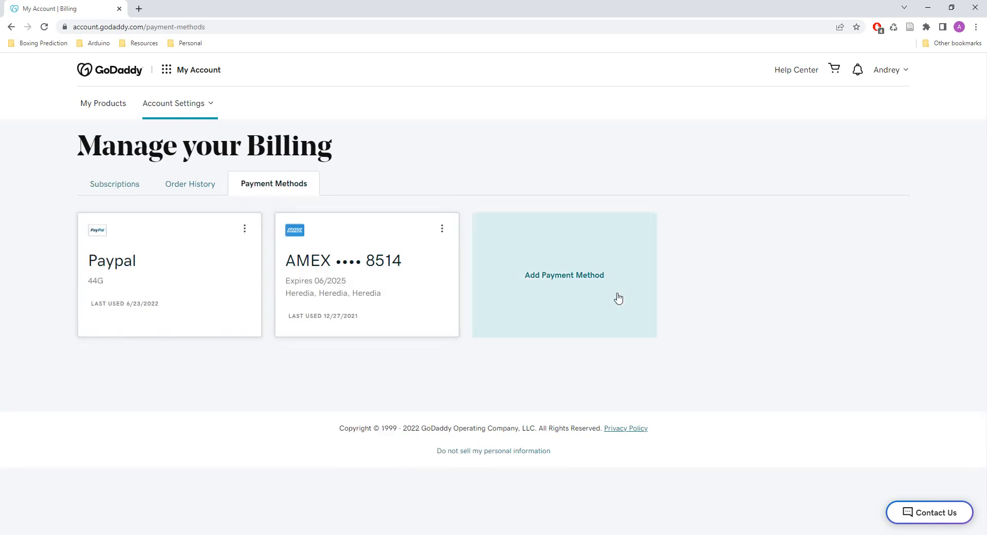
click(564, 274)
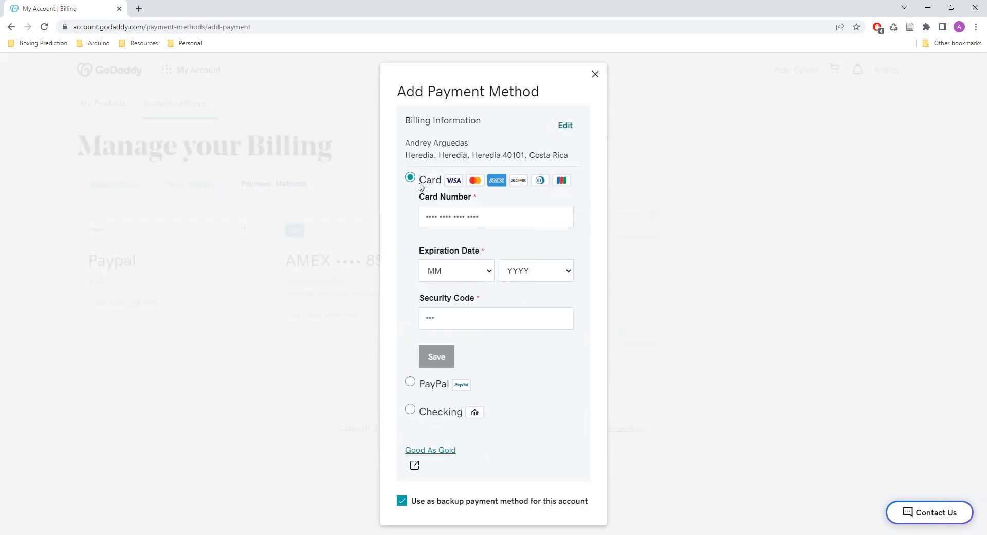
click(410, 381)
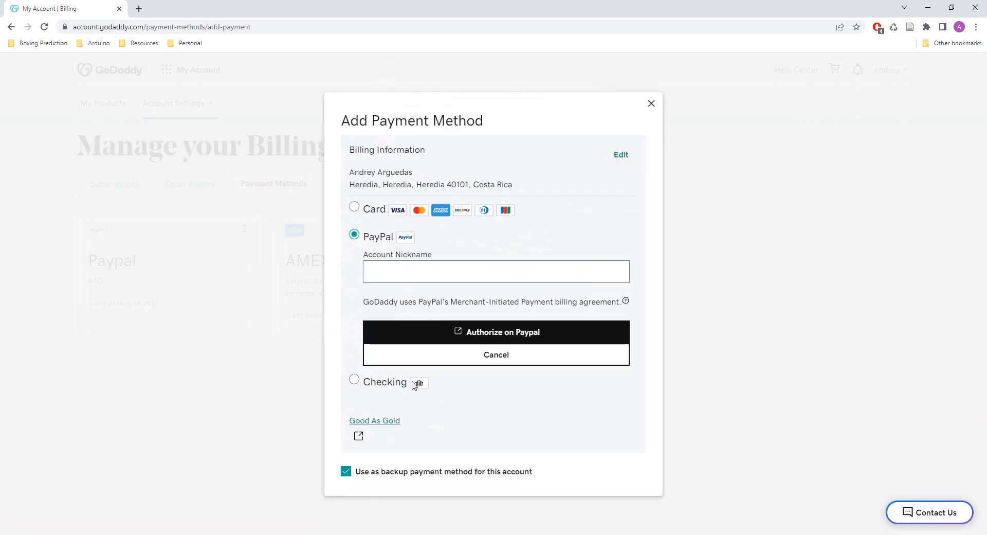
click(496, 271)
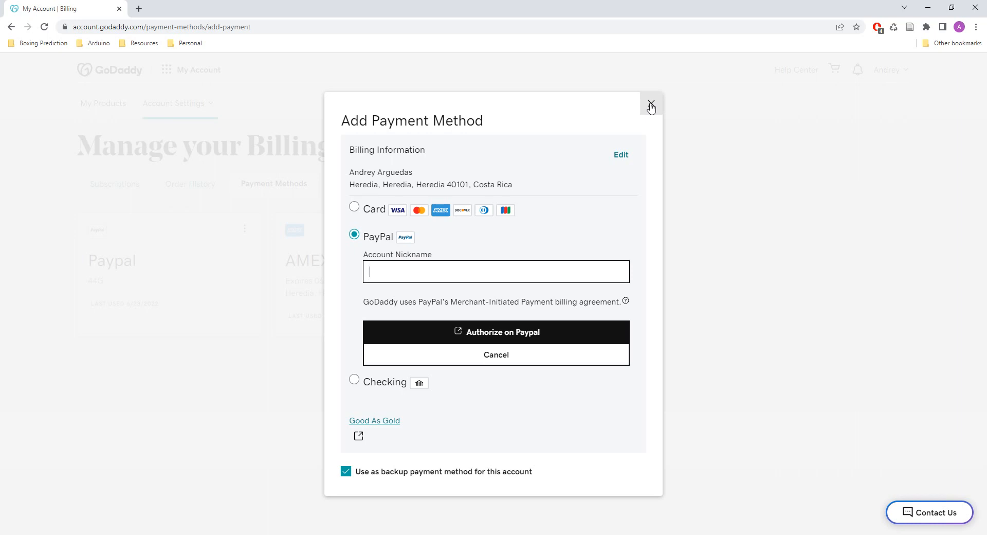
click(651, 103)
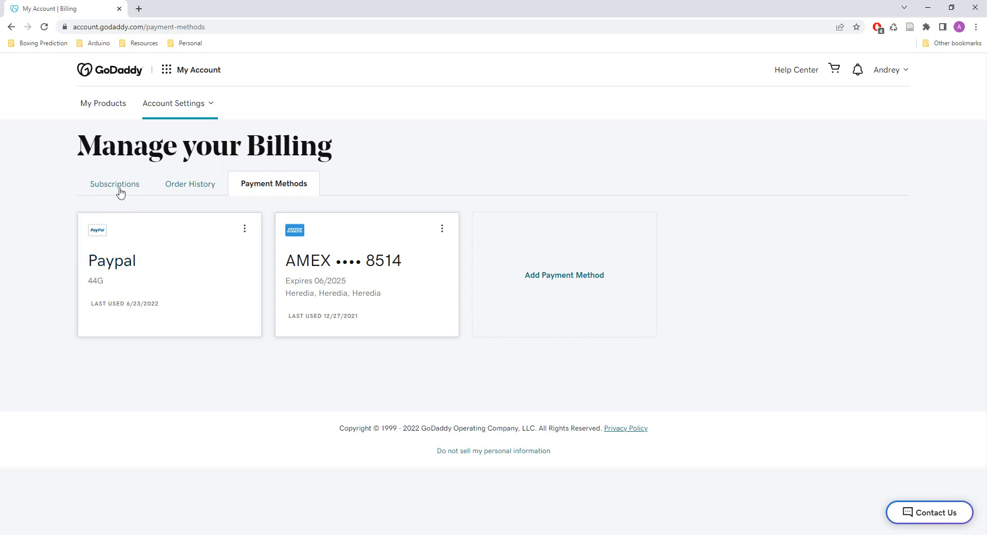
Switch back to the Subscriptions tab listing the three subscriptions.
click(114, 183)
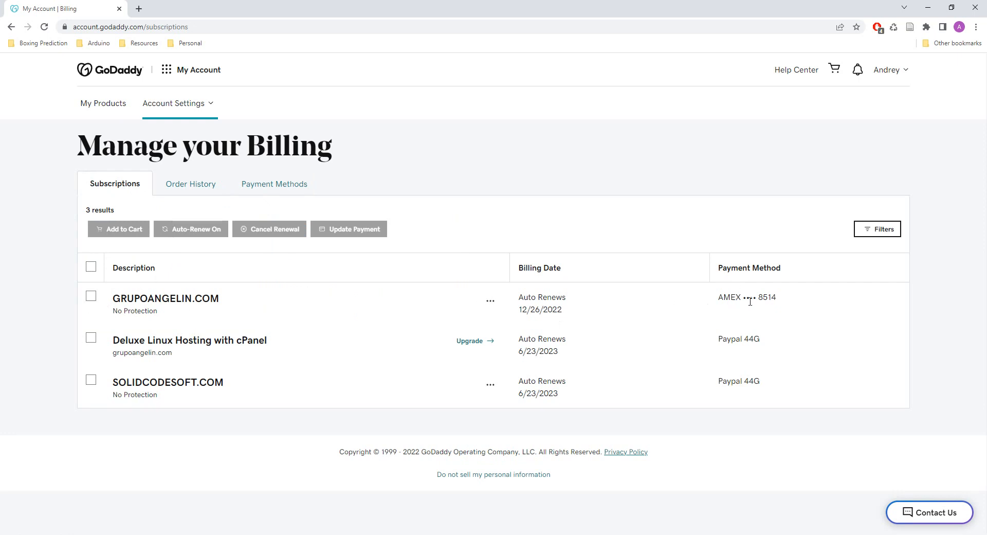
mouse_move(749, 282)
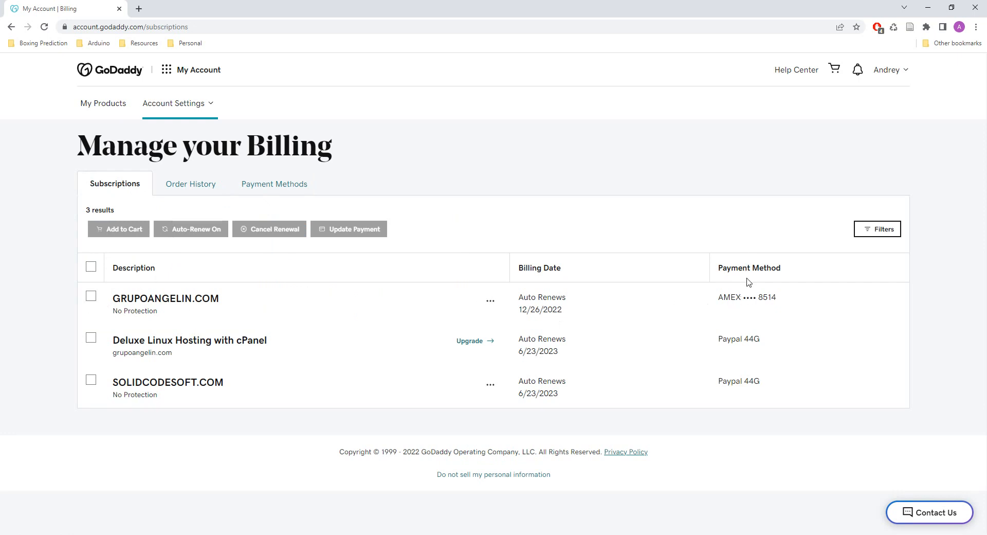
mouse_move(165, 275)
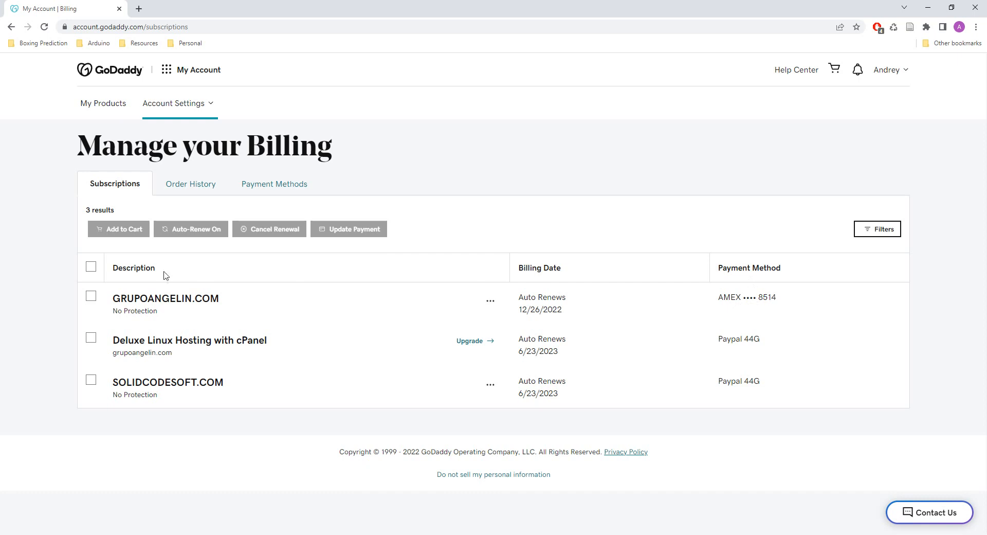
Select GRUPOANGELIN.COM and change its payment method to PayPal 44G.
click(90, 296)
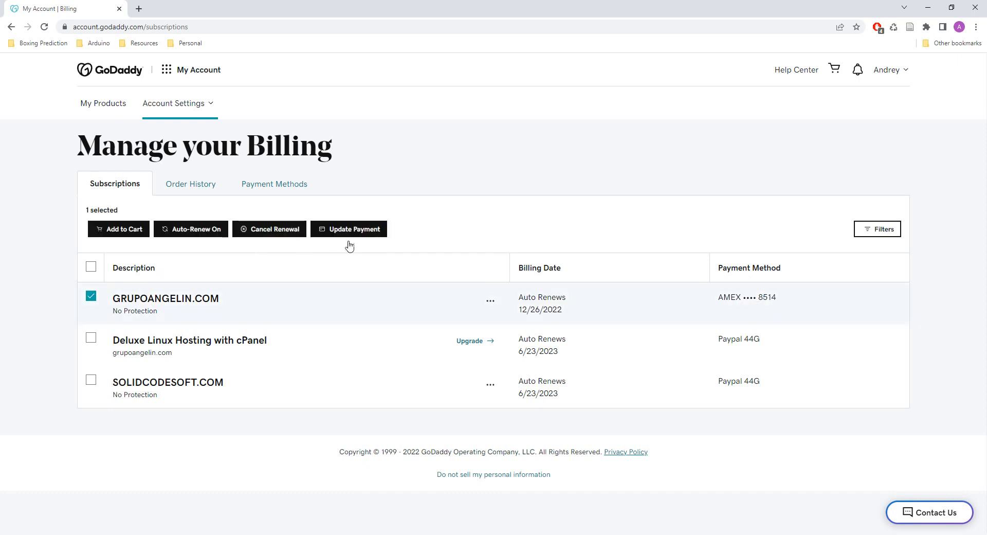
click(352, 229)
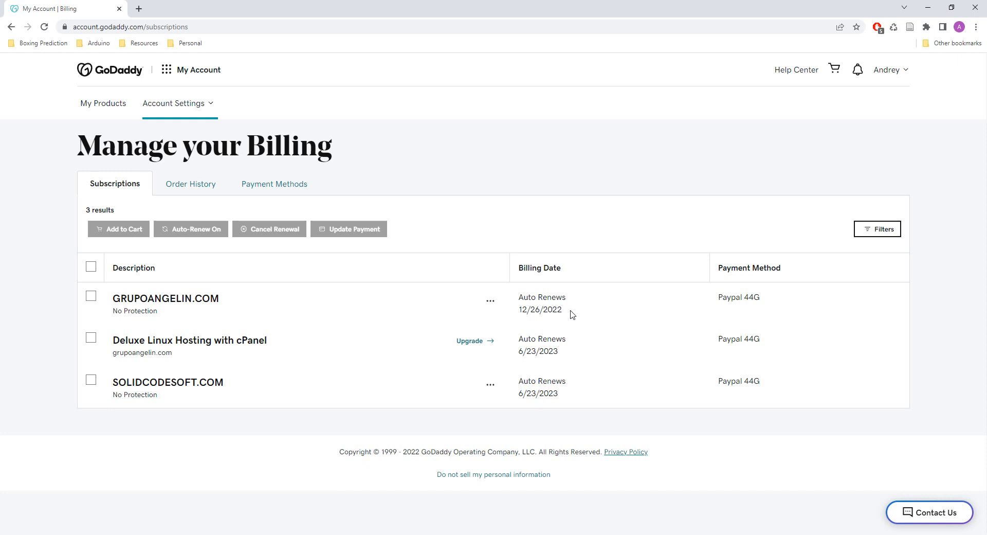
mouse_move(509, 309)
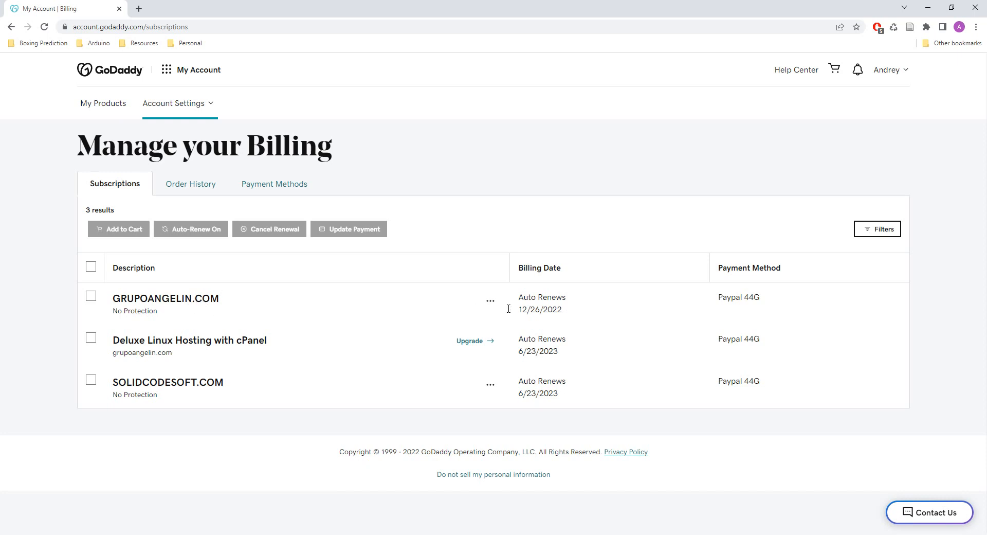
mouse_move(740, 309)
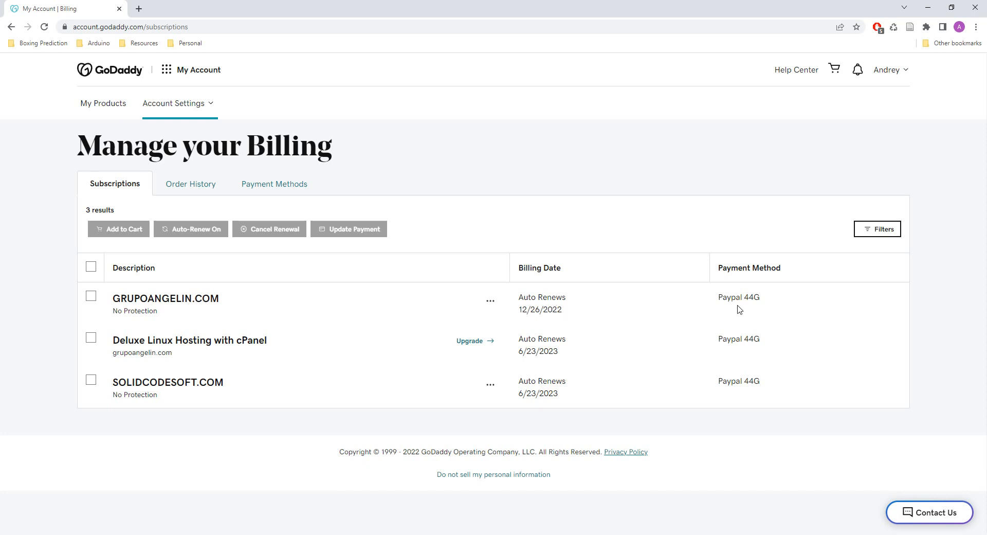